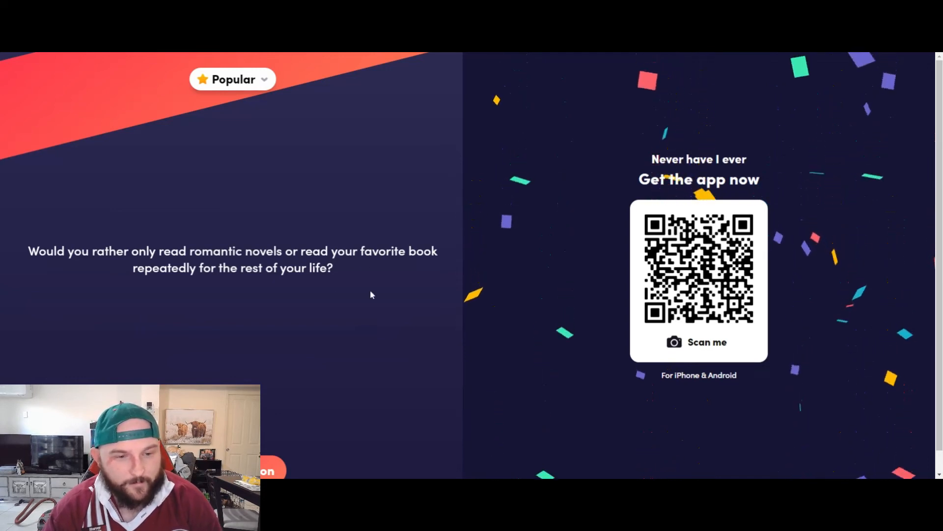
{"action": "mouse_move", "coordinate": [320, 329]}
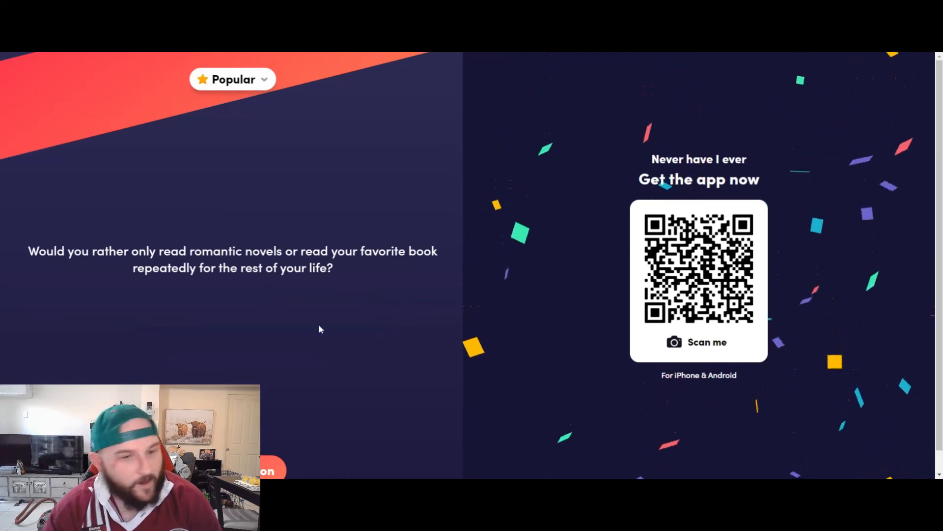